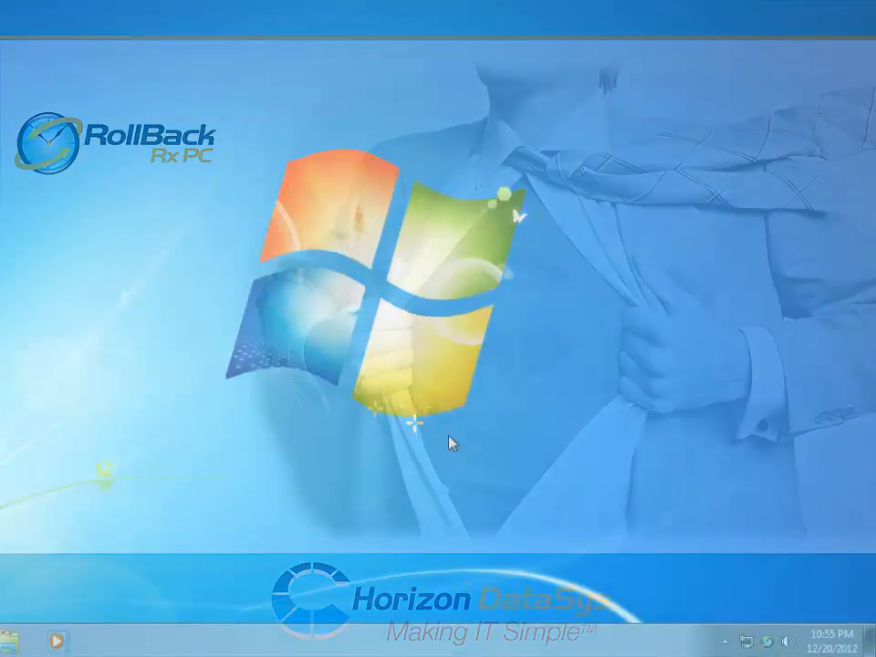
- Go to the System Security page from Advanced Tasks
{"action": "right_click", "coordinate": [740, 637]}
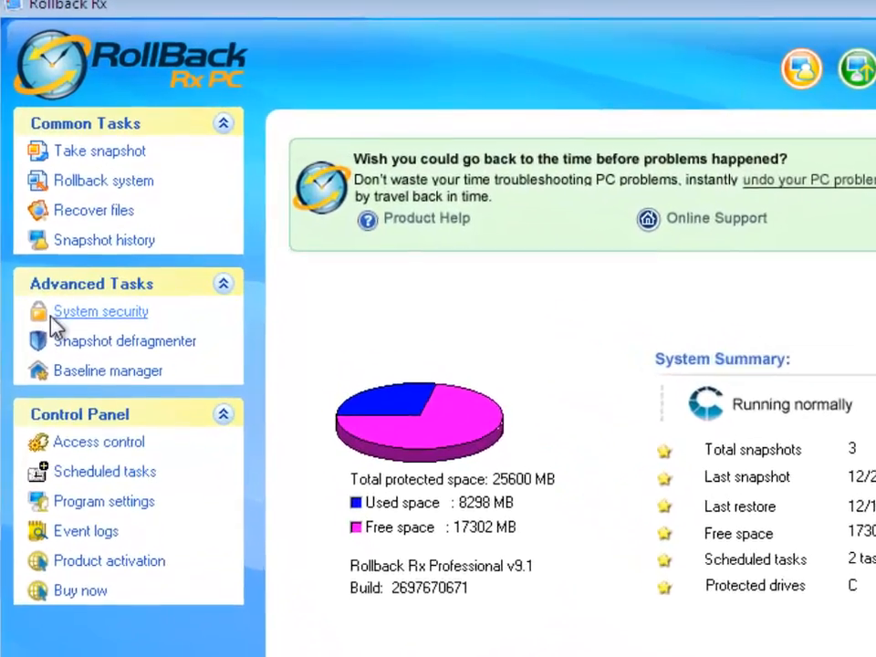
{"action": "left_click", "coordinate": [100, 310]}
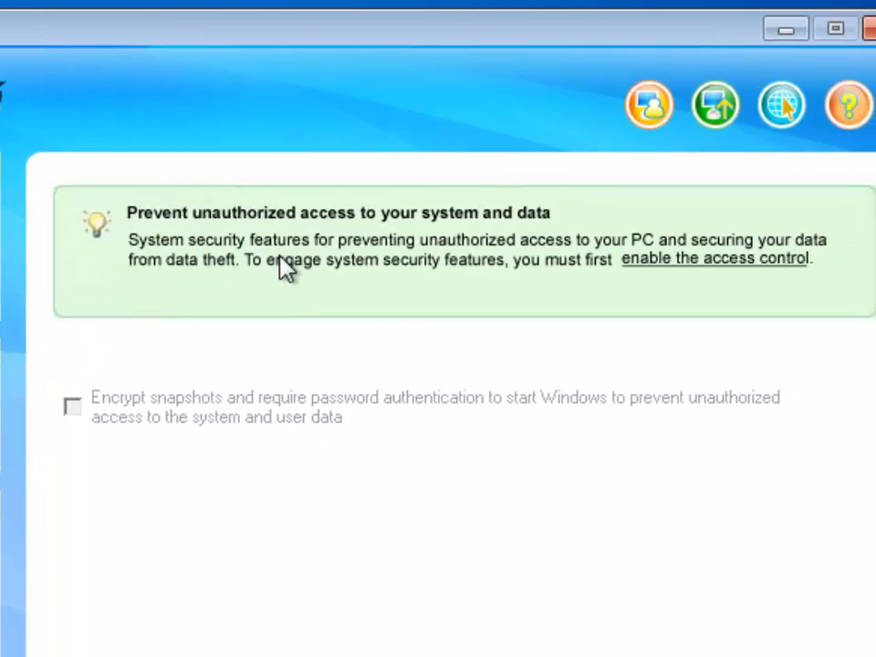
{"action": "mouse_move", "coordinate": [603, 274]}
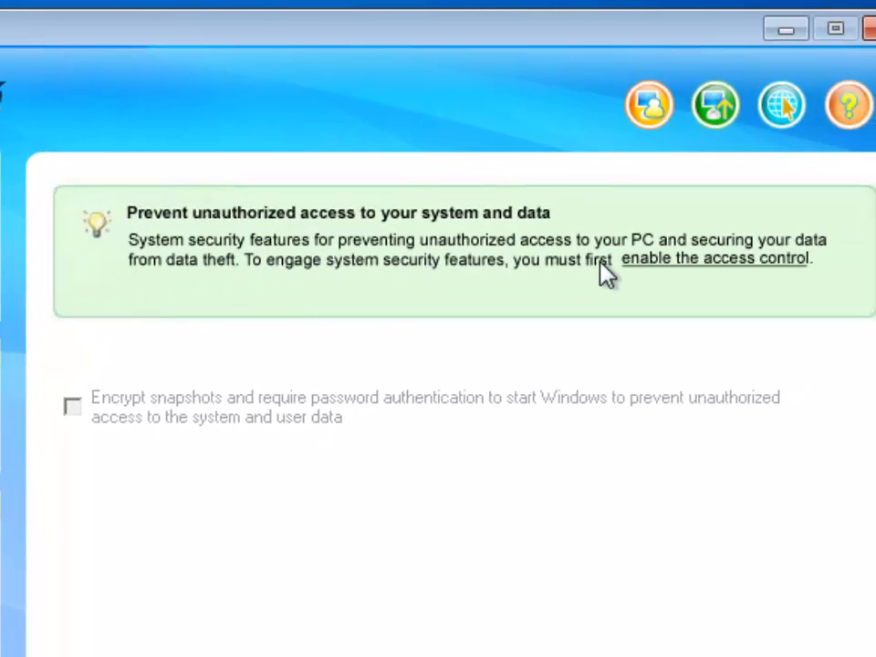
{"action": "mouse_move", "coordinate": [796, 274]}
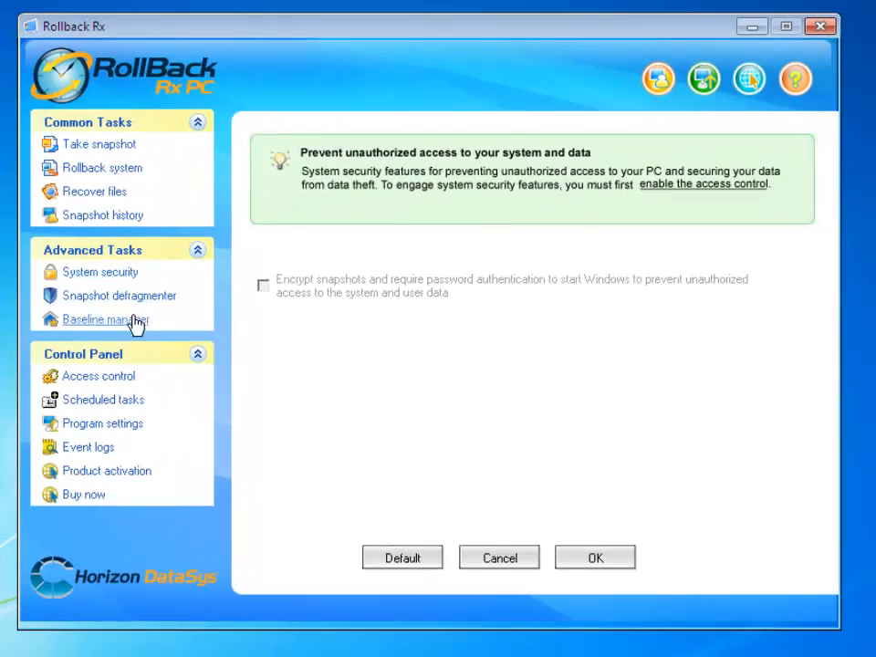
- Enable access control, apply the change and save a new Administrator password
{"action": "left_click", "coordinate": [99, 376]}
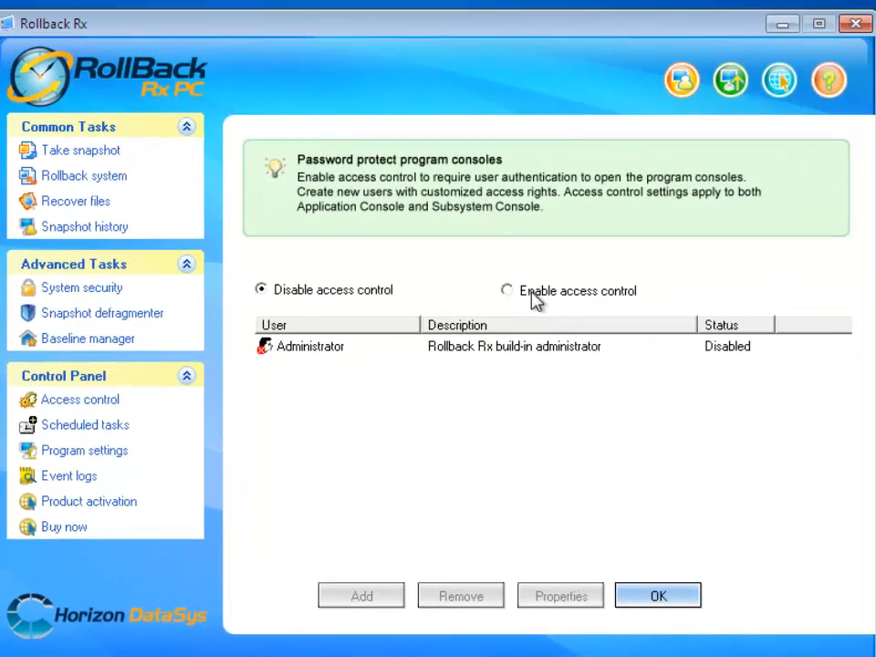
{"action": "left_click", "coordinate": [508, 290]}
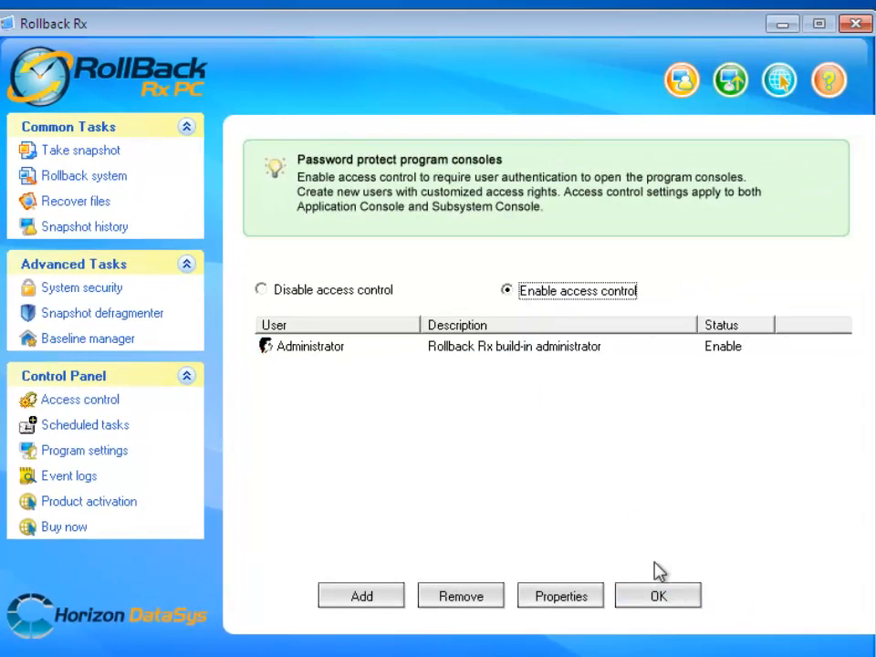
{"action": "left_click", "coordinate": [657, 595]}
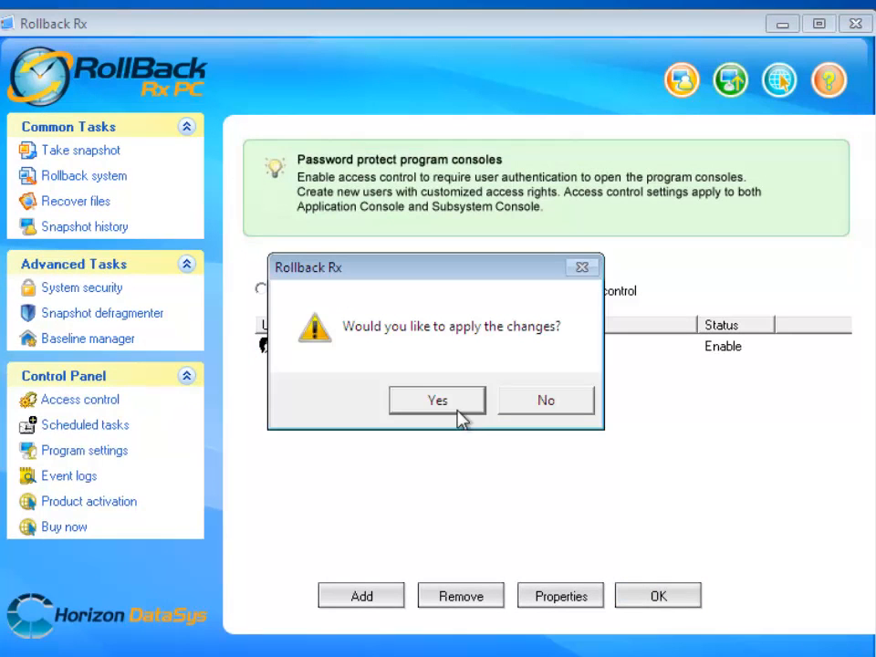
{"action": "left_click", "coordinate": [437, 400]}
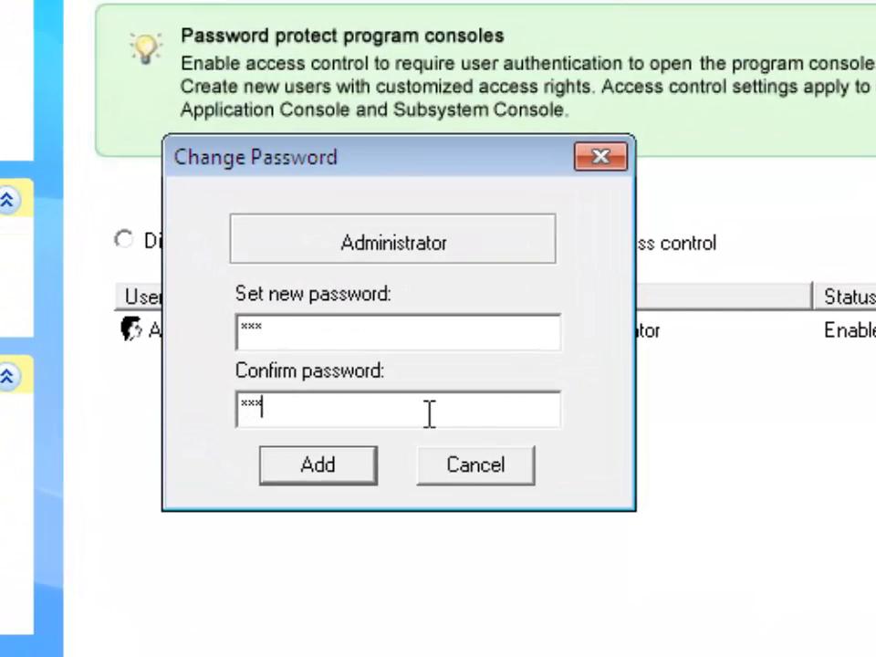
{"action": "left_click", "coordinate": [317, 466]}
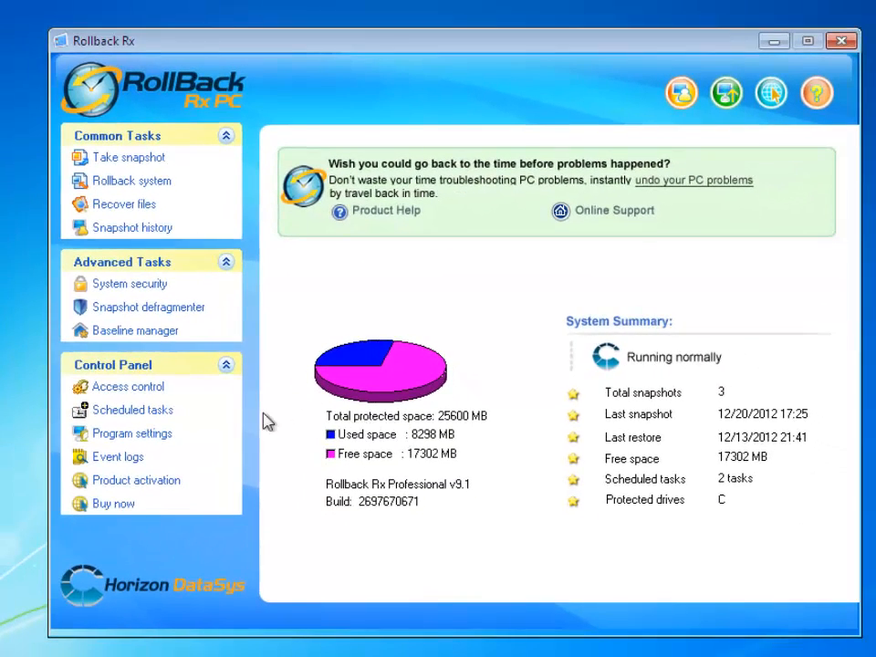
- Return to the access control settings showing the enabled Administrator account
{"action": "left_click", "coordinate": [128, 387]}
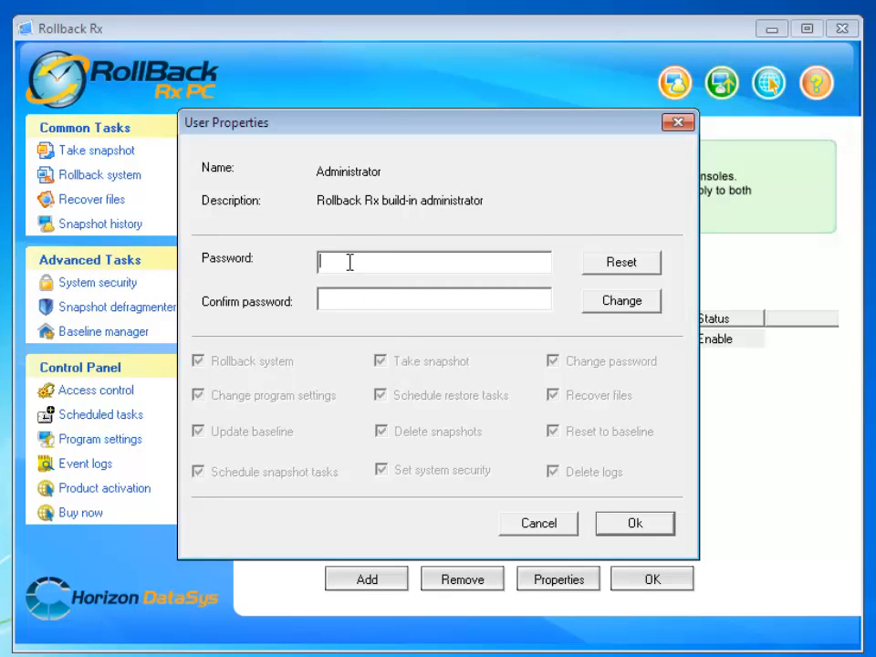
{"action": "mouse_move", "coordinate": [564, 413]}
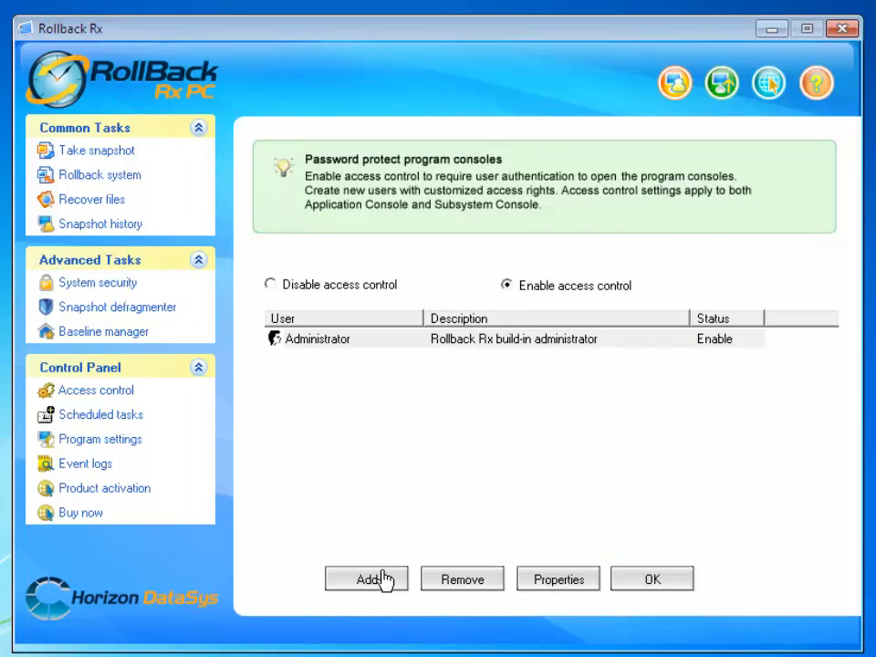
- Start a new user named User 1, described as Account Manager, with a password entered twice
{"action": "left_click", "coordinate": [365, 580]}
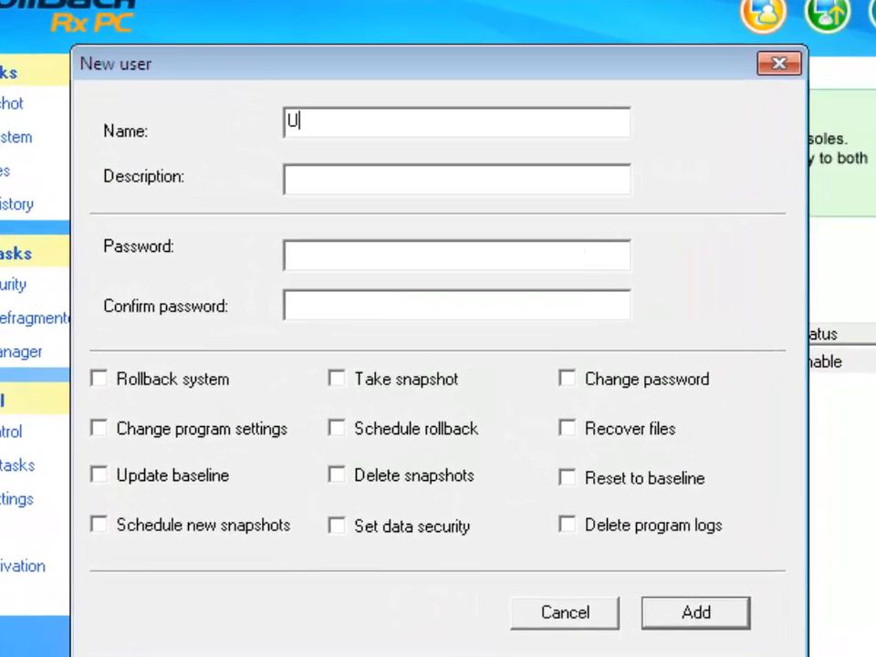
{"action": "type", "text": "ser 1"}
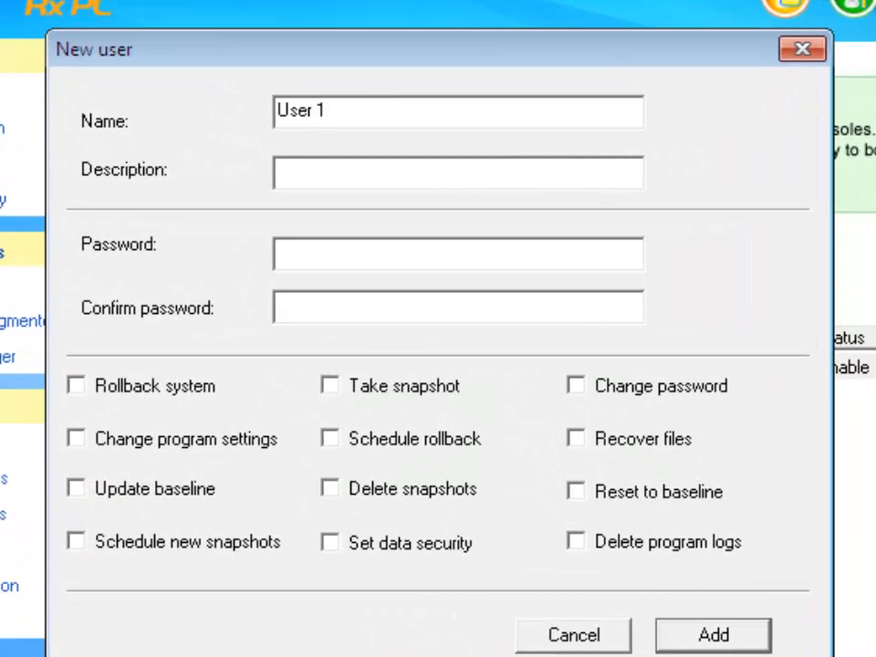
{"action": "type", "text": "Account"}
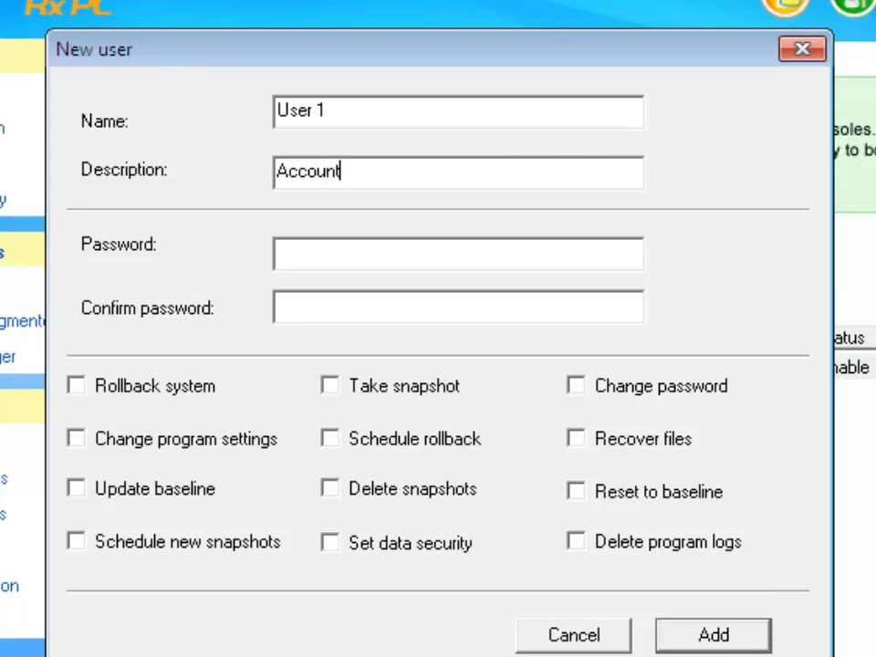
{"action": "type", "text": "Manager"}
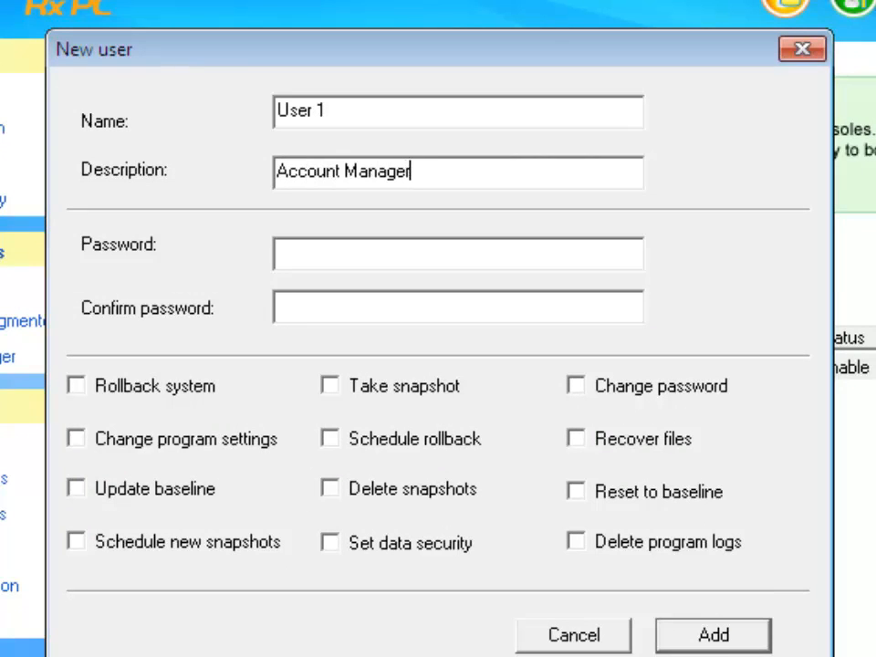
{"action": "type", "text": "**"}
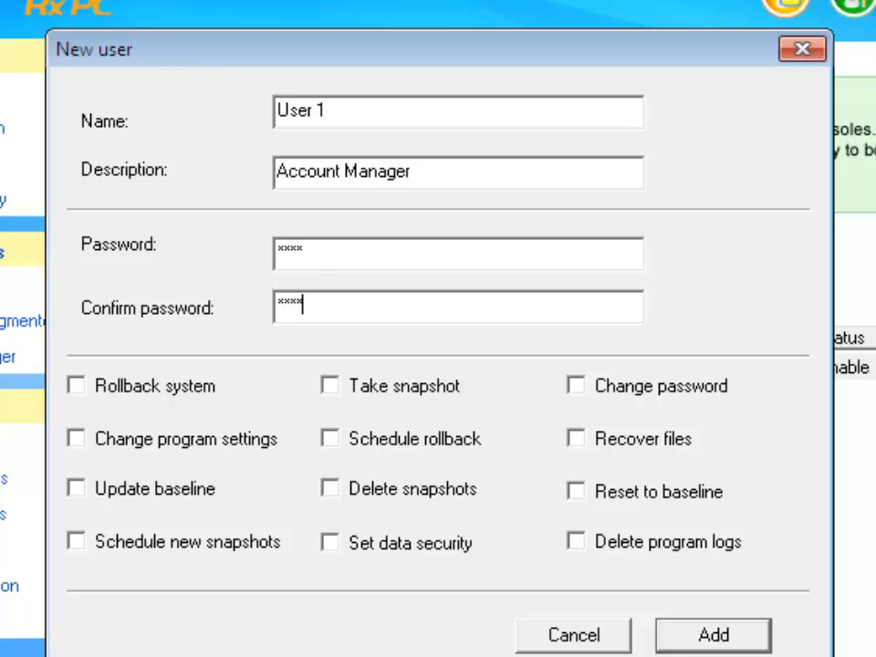
{"action": "mouse_move", "coordinate": [111, 400]}
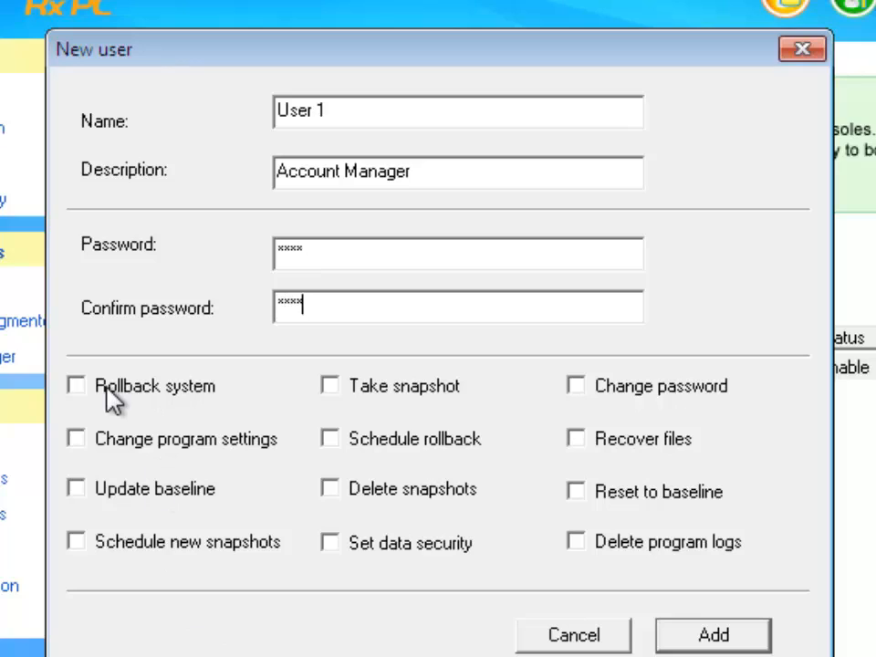
- Grant User 1 the Rollback system and Take snapshot permissions and finish adding the account
{"action": "left_click", "coordinate": [76, 385]}
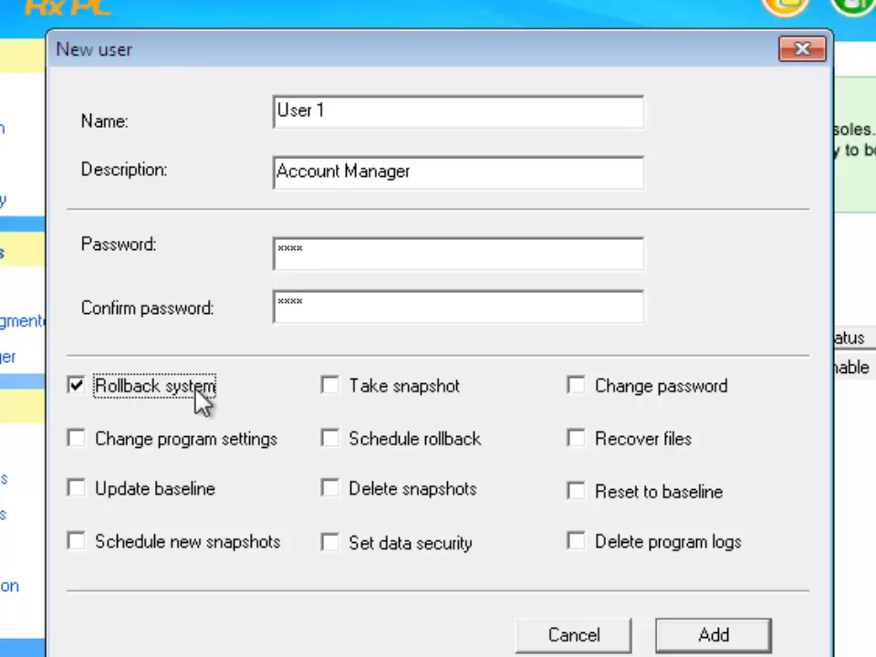
{"action": "left_click", "coordinate": [331, 385]}
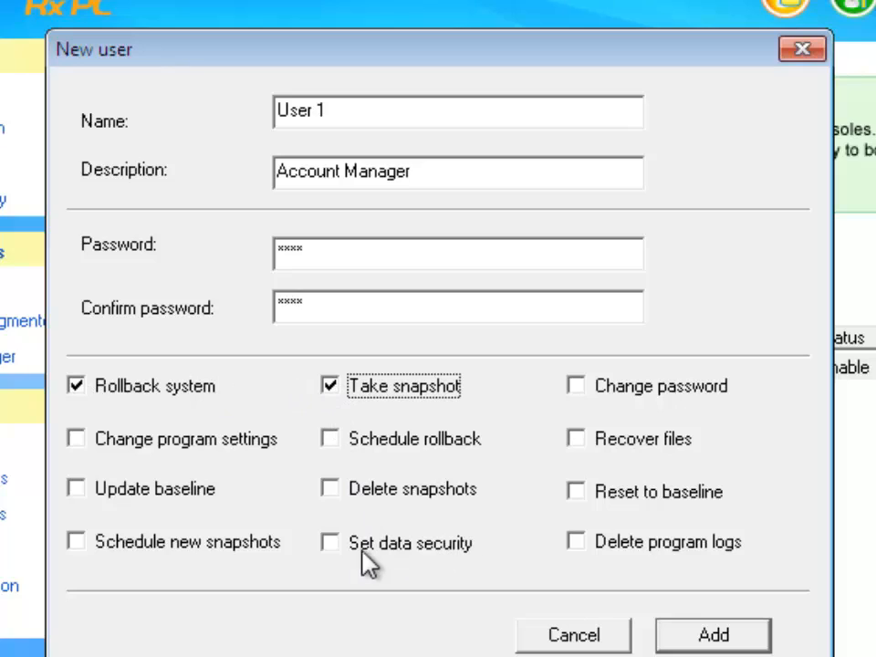
{"action": "mouse_move", "coordinate": [330, 557]}
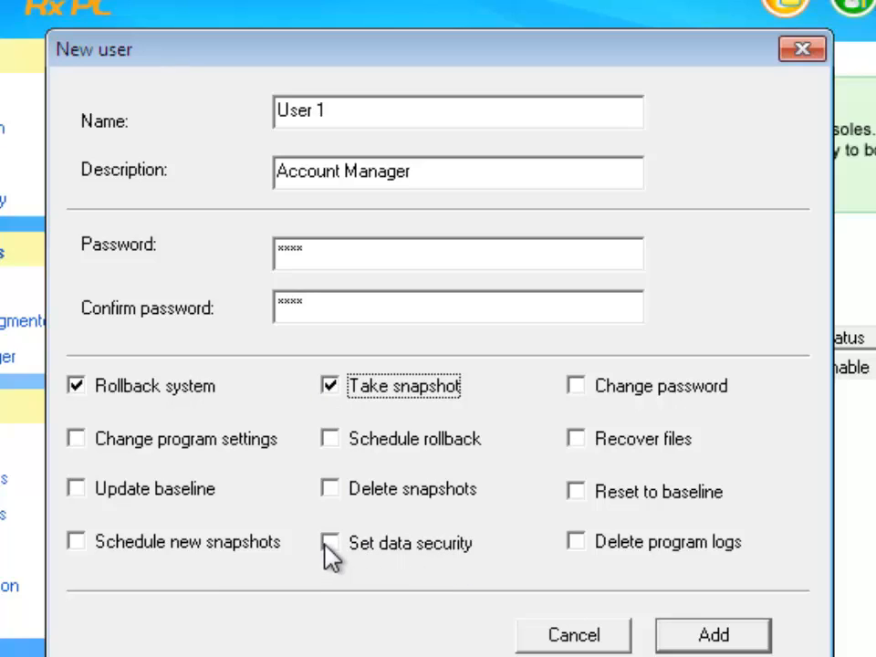
{"action": "left_click", "coordinate": [331, 544]}
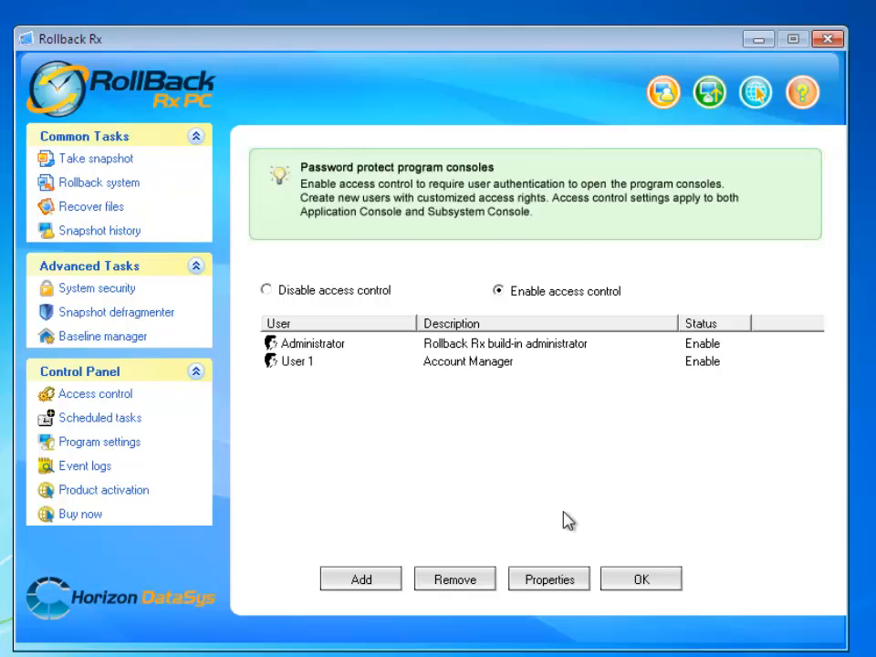
- Keep User 1, apply the access control changes and return to System Security
{"action": "left_click", "coordinate": [296, 361]}
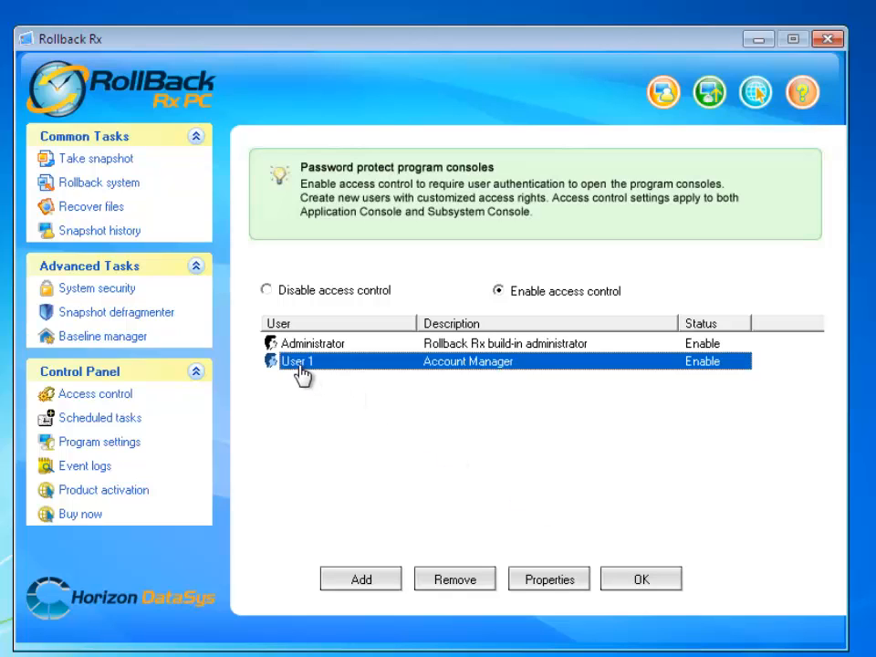
{"action": "mouse_move", "coordinate": [453, 420]}
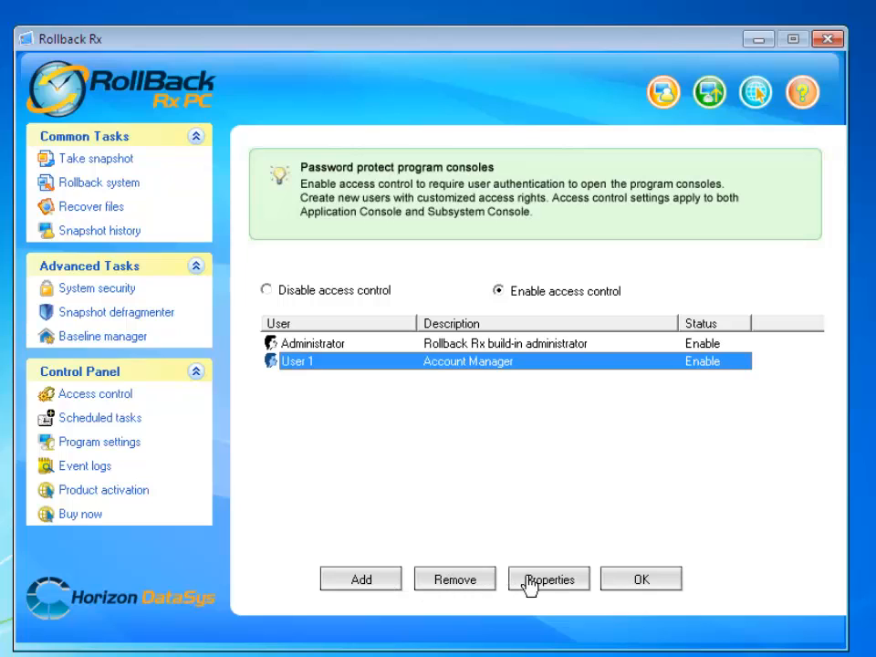
{"action": "mouse_move", "coordinate": [641, 581]}
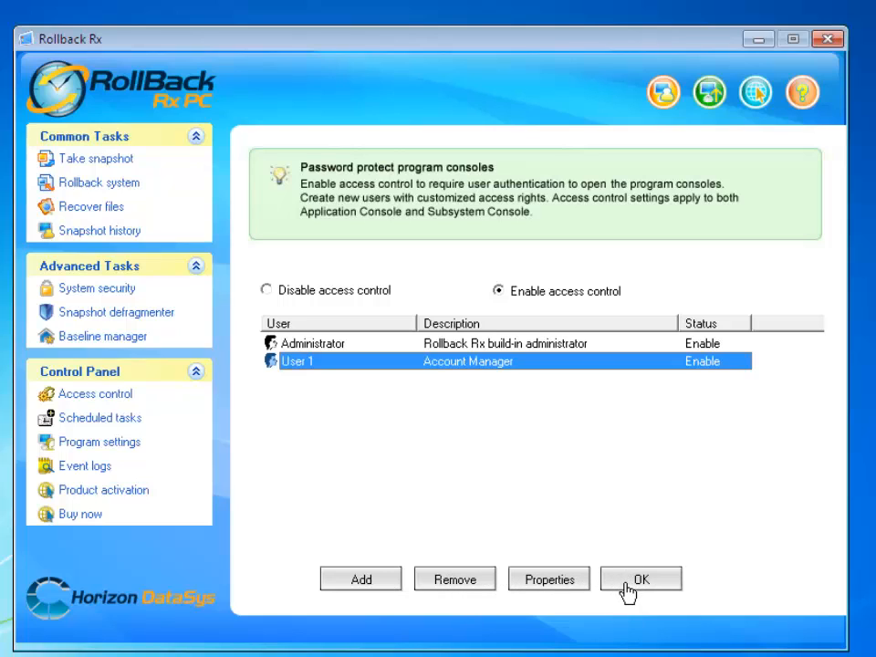
{"action": "left_click", "coordinate": [641, 579]}
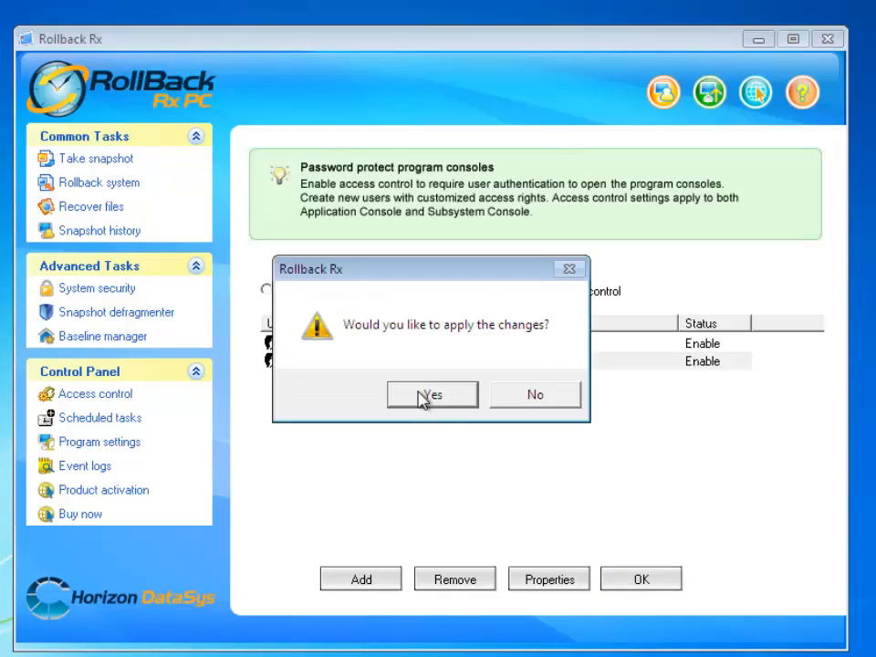
{"action": "left_click", "coordinate": [431, 394]}
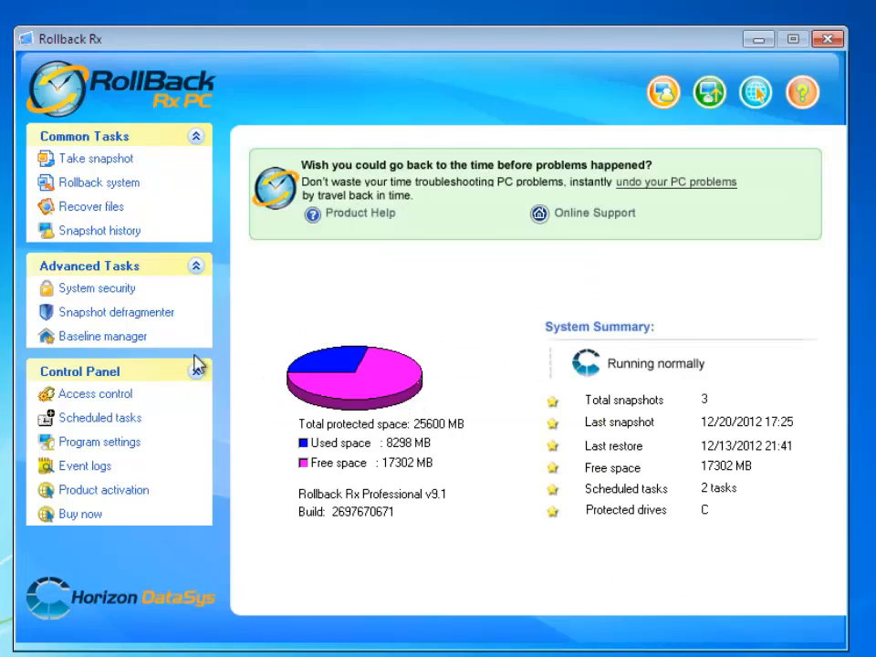
{"action": "left_click", "coordinate": [95, 289]}
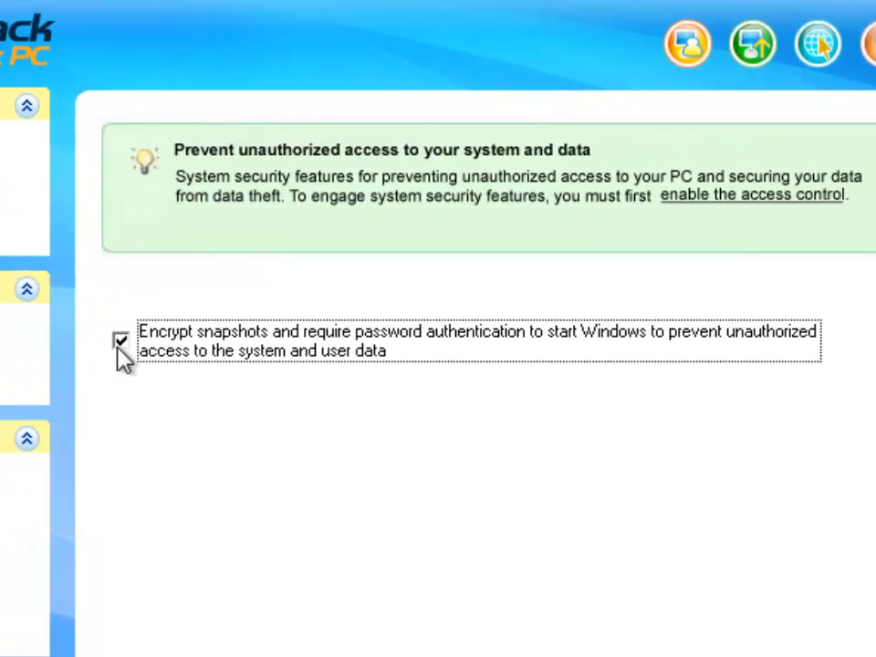
{"action": "mouse_move", "coordinate": [139, 398]}
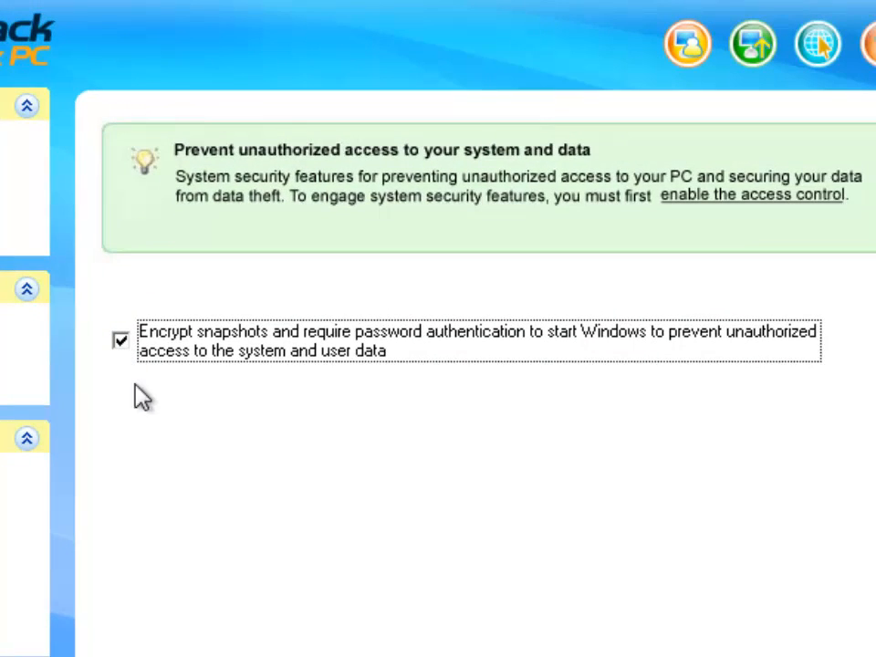
{"action": "mouse_move", "coordinate": [225, 453]}
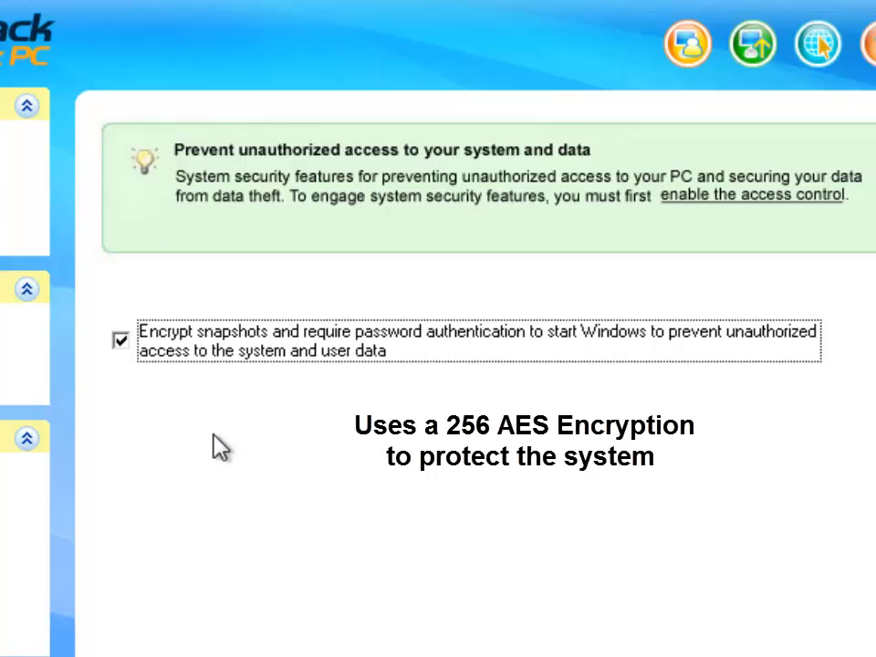
{"action": "mouse_move", "coordinate": [367, 443]}
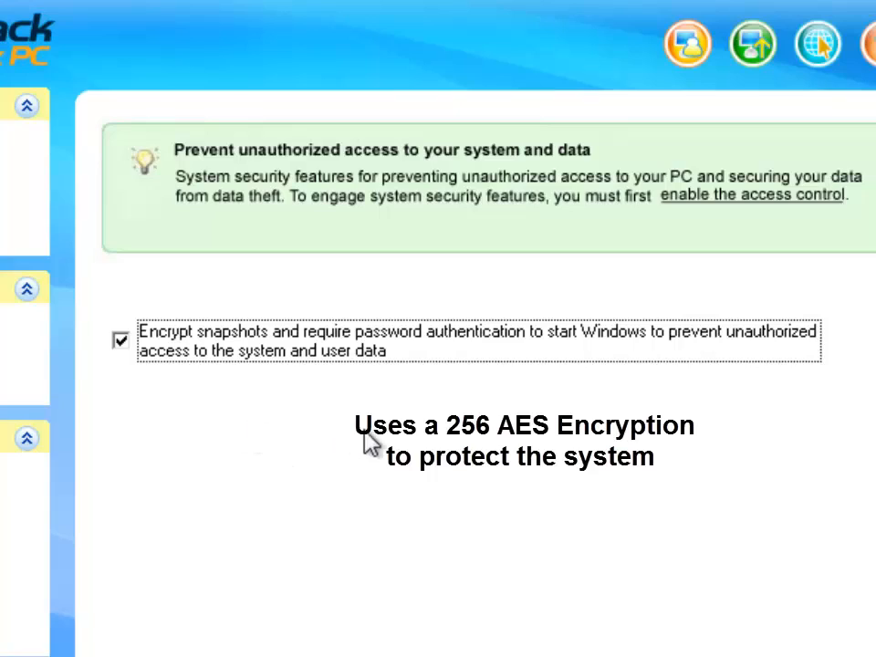